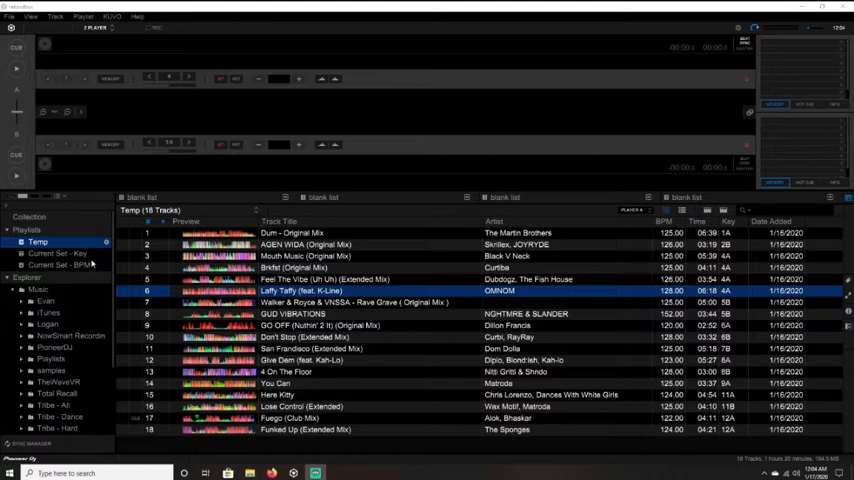
# Check that Current Set - BPM is empty and Current Set - Key holds Temp's 18 tracks
pyautogui.click(57, 265)
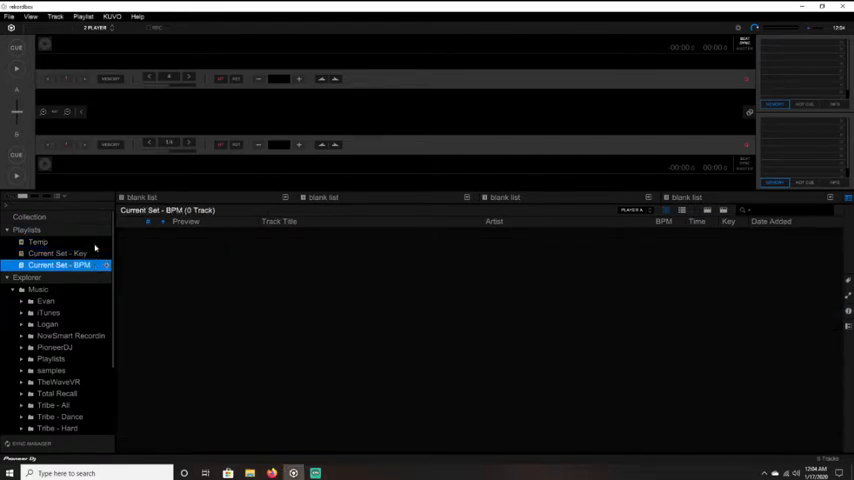
pyautogui.click(38, 242)
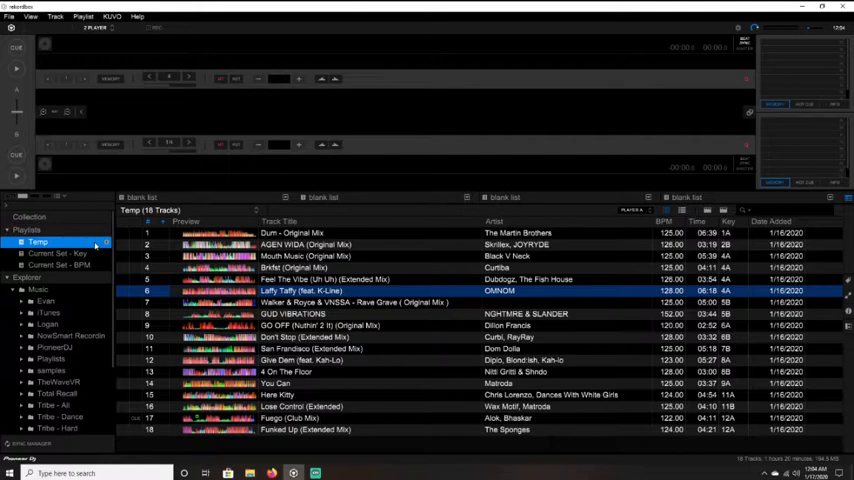
pyautogui.moveTo(425, 273)
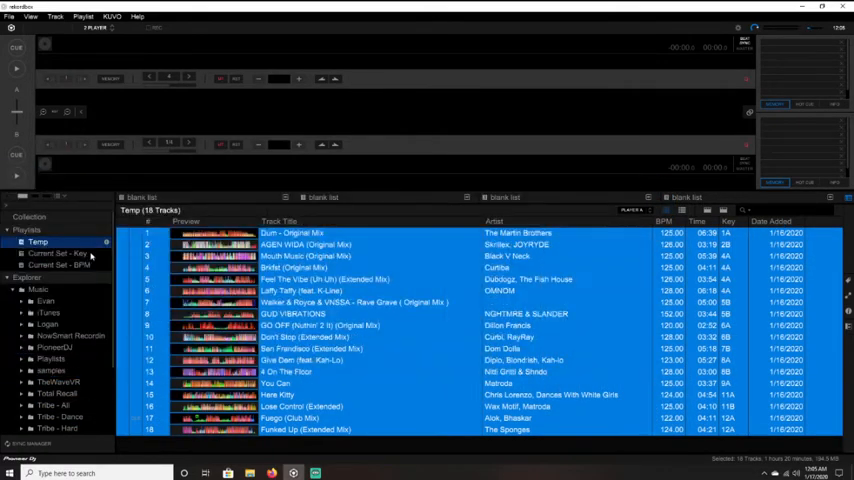
pyautogui.click(55, 253)
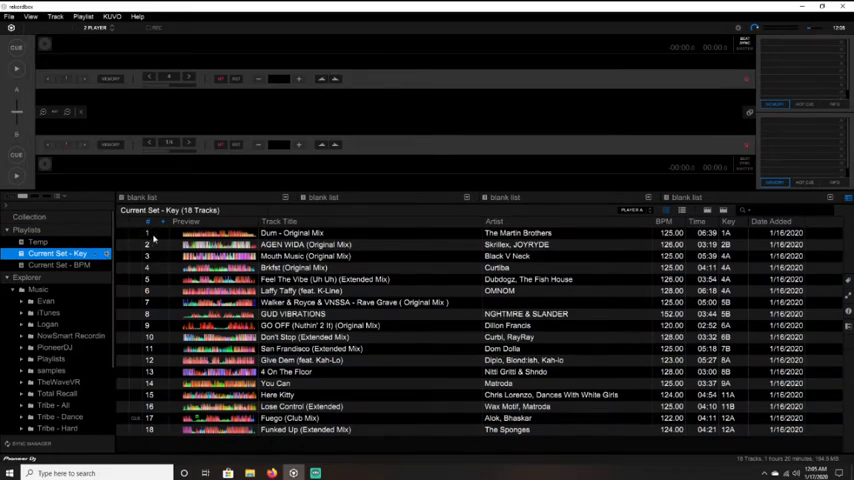
pyautogui.moveTo(737, 240)
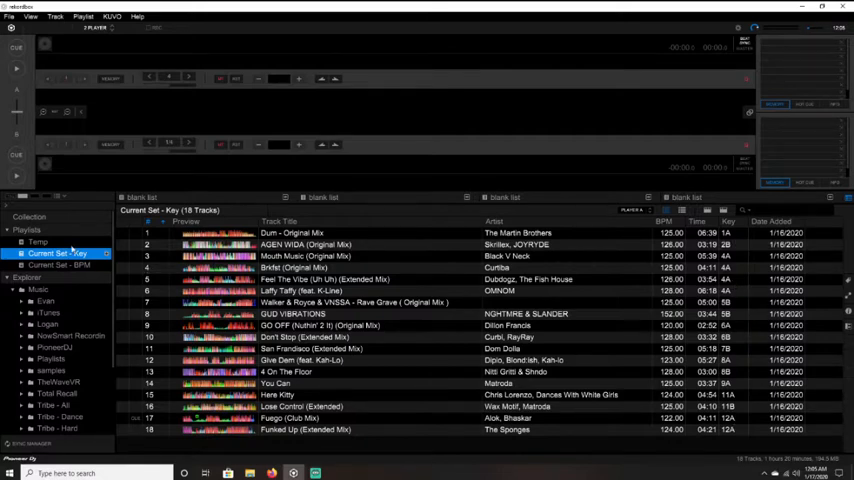
pyautogui.click(37, 242)
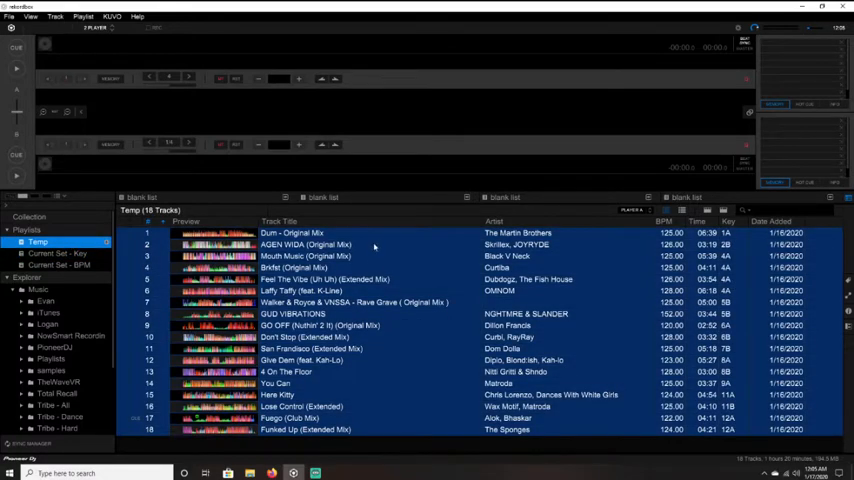
pyautogui.click(663, 221)
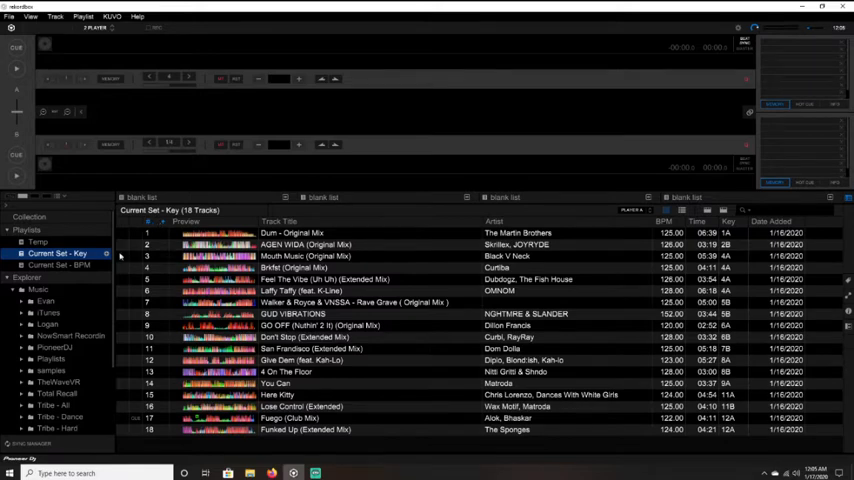
pyautogui.moveTo(738, 348)
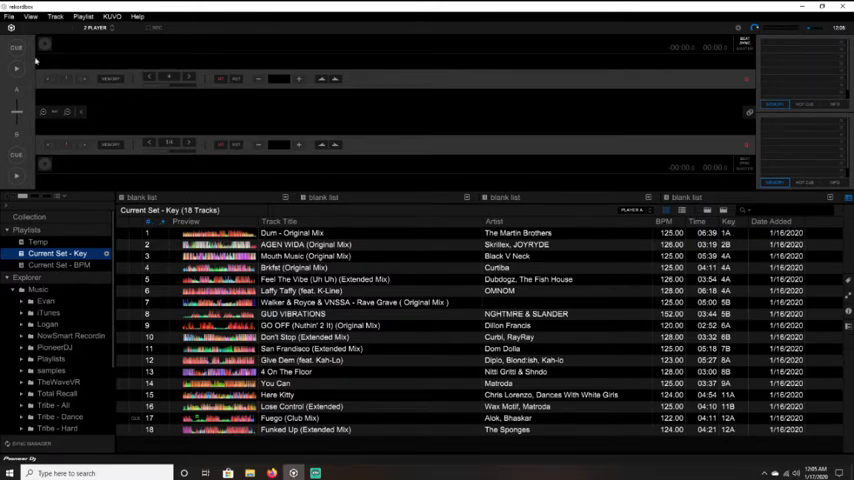
# Choose File > Export Collection in xml format to bring up the Select a location dialog
pyautogui.click(9, 17)
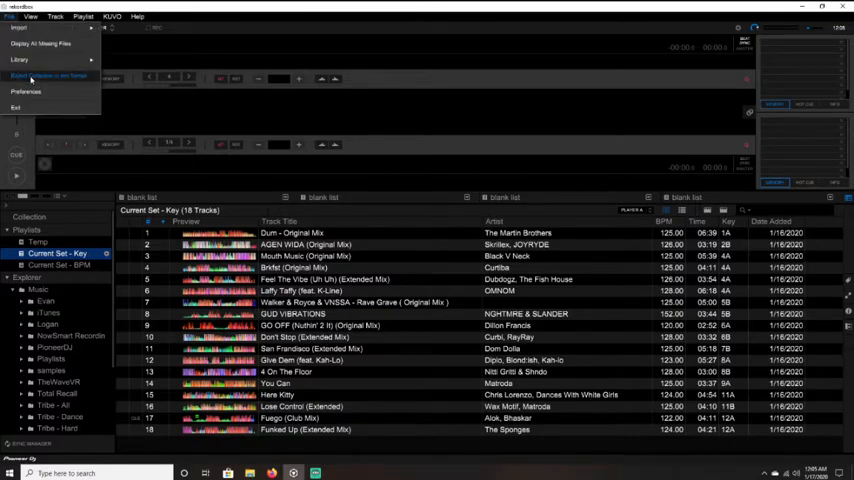
pyautogui.click(40, 75)
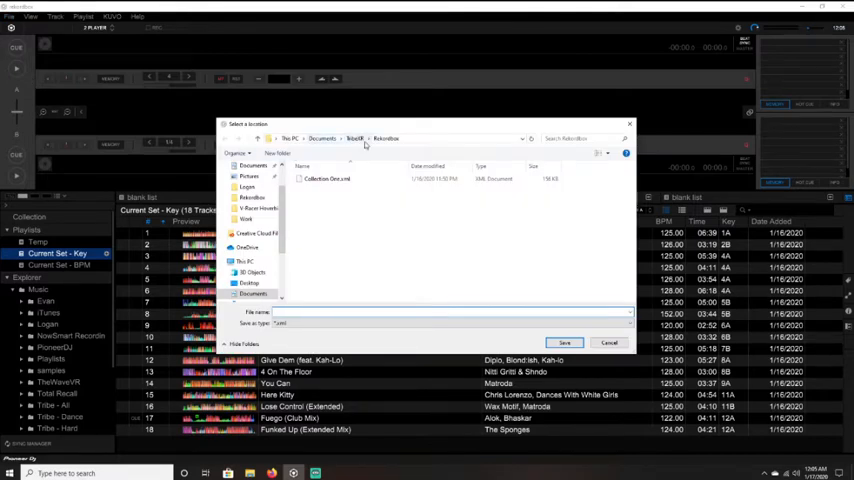
pyautogui.moveTo(333, 216)
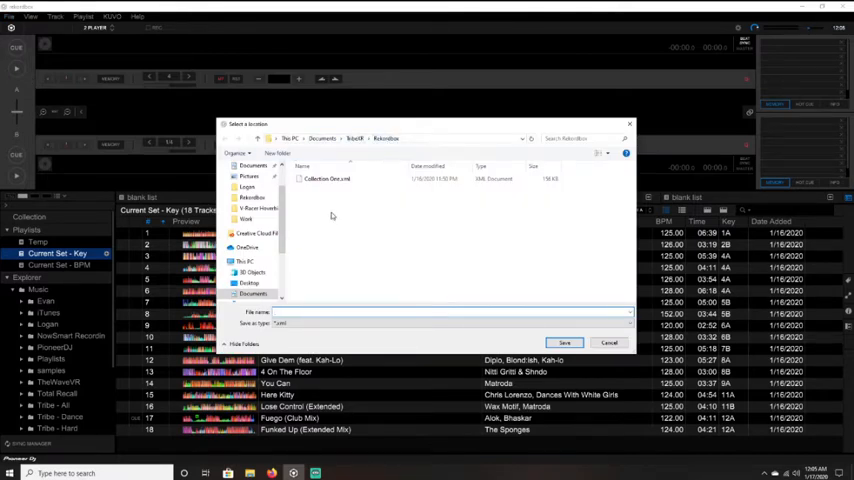